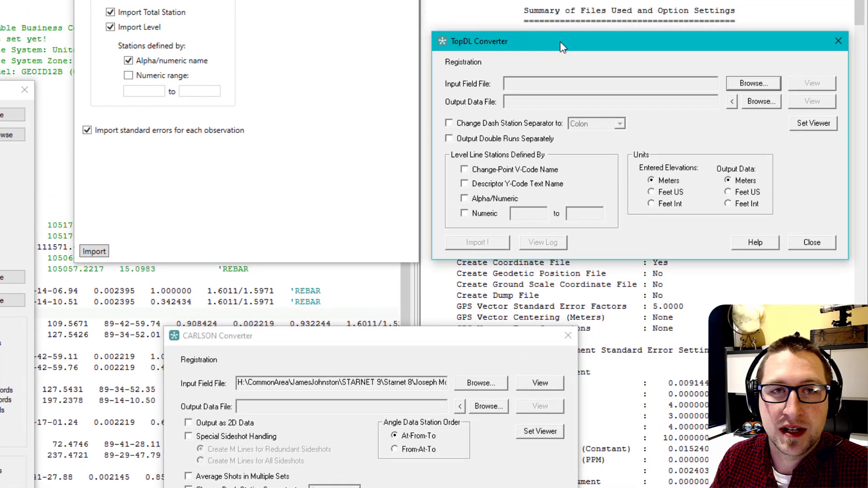
- Revise the GPS tie M lines' target heights to 5.41 and 5.42
click(101, 22)
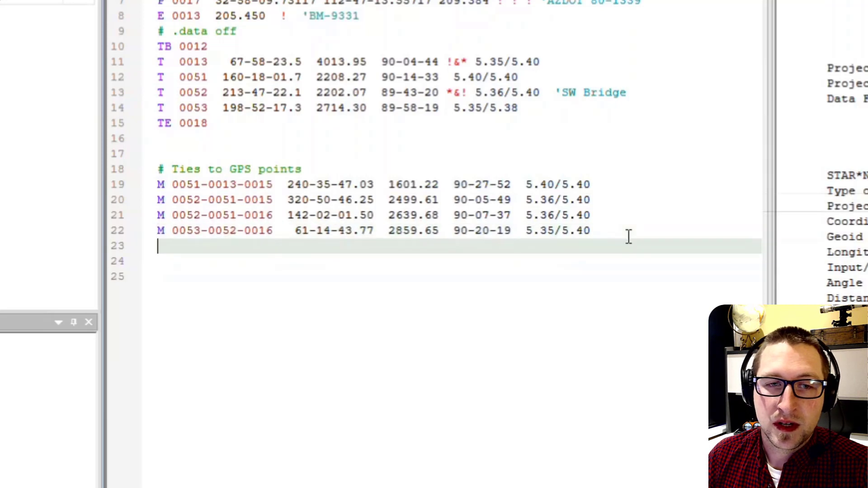
text(M)
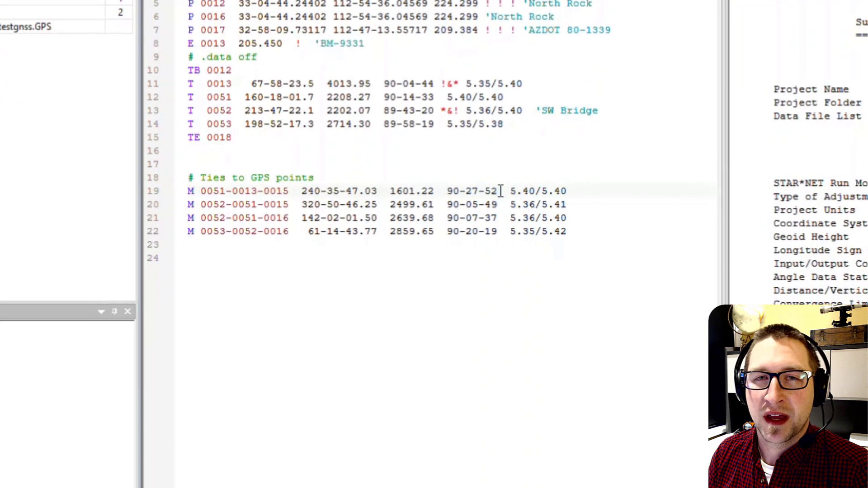
- Insert standard errors 0.5 0.5 0.5 after the zenith on line 19's M observation
click(506, 191)
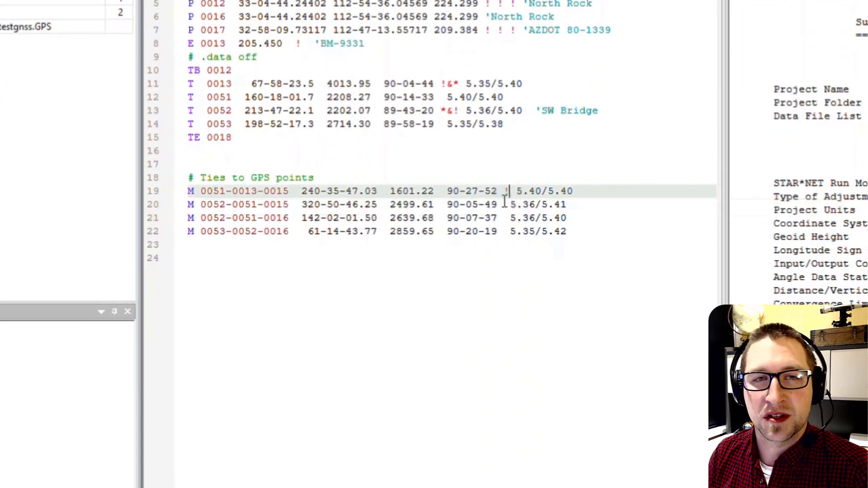
text(!!)
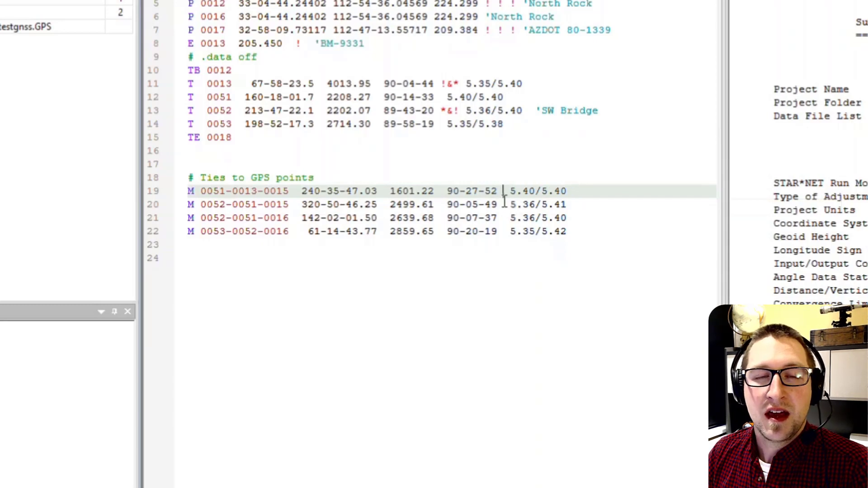
text(0.5 0.5 0.5)
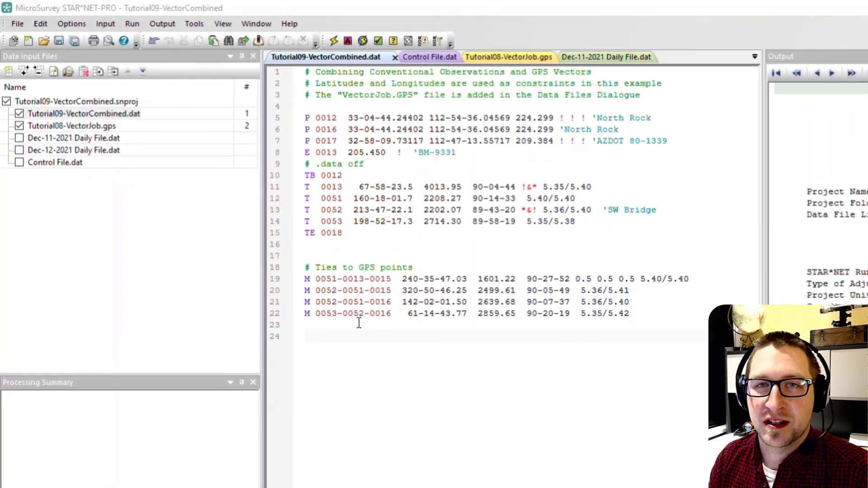
mouse_move(232, 249)
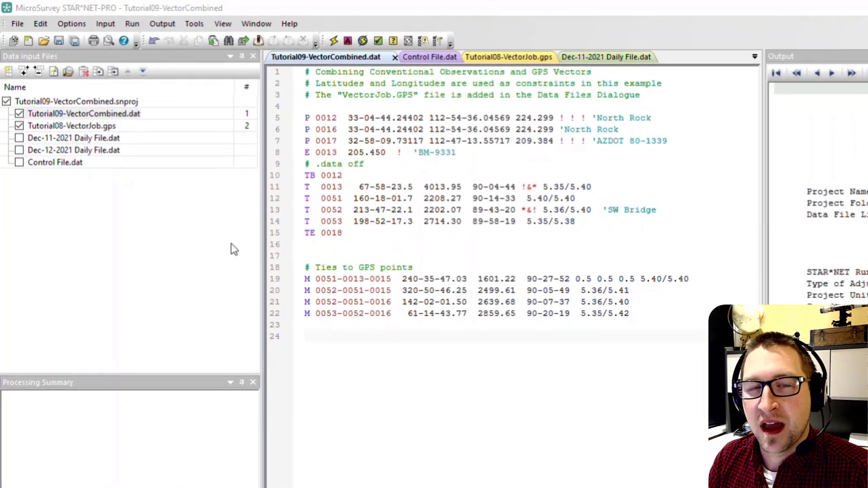
- Enable Control File.dat in Data Input Files and move it up the processing order
click(18, 138)
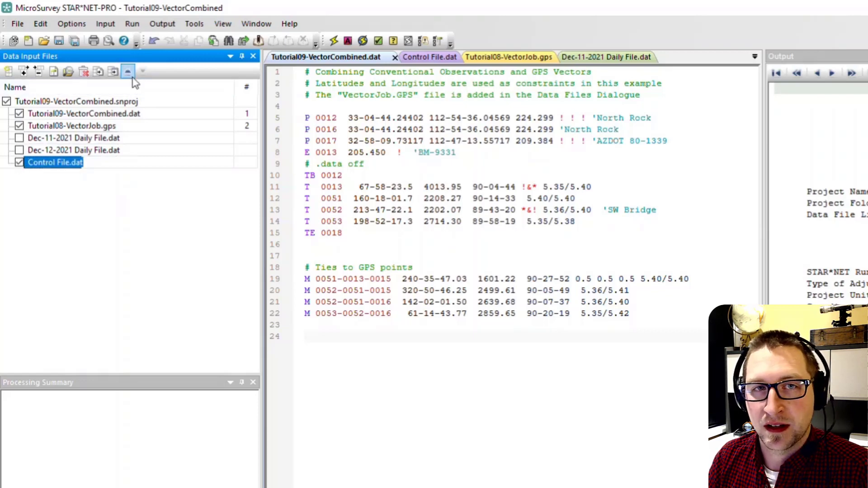
click(127, 71)
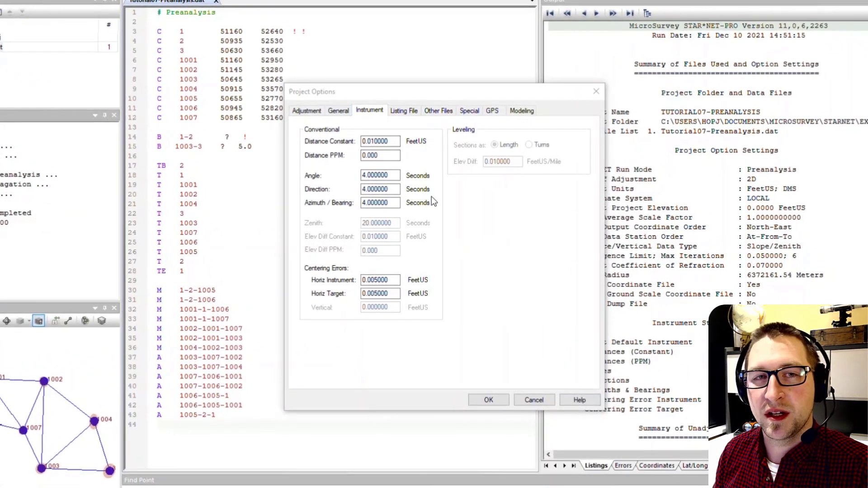
click(488, 400)
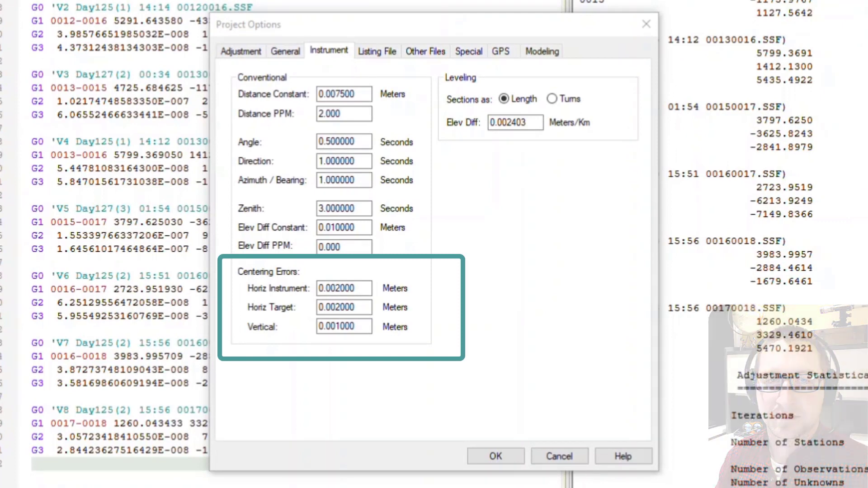
click(494, 456)
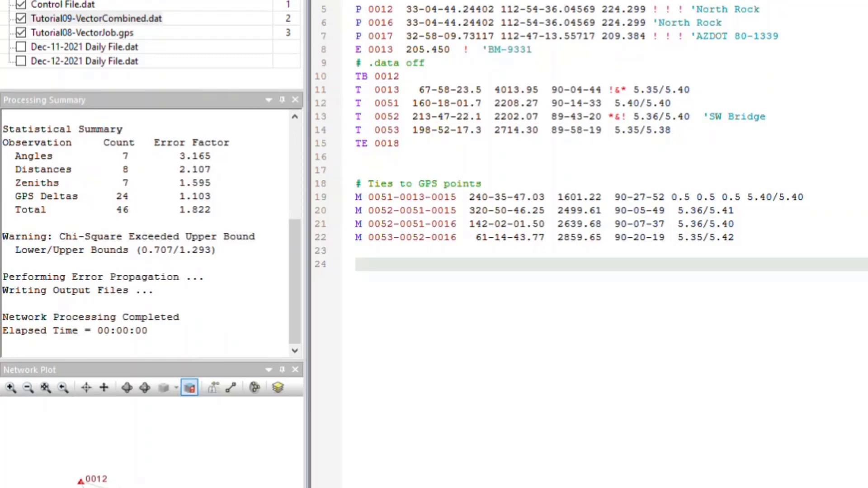
- Show the Listing Index Tree of report sections for the adjusted network
click(315, 155)
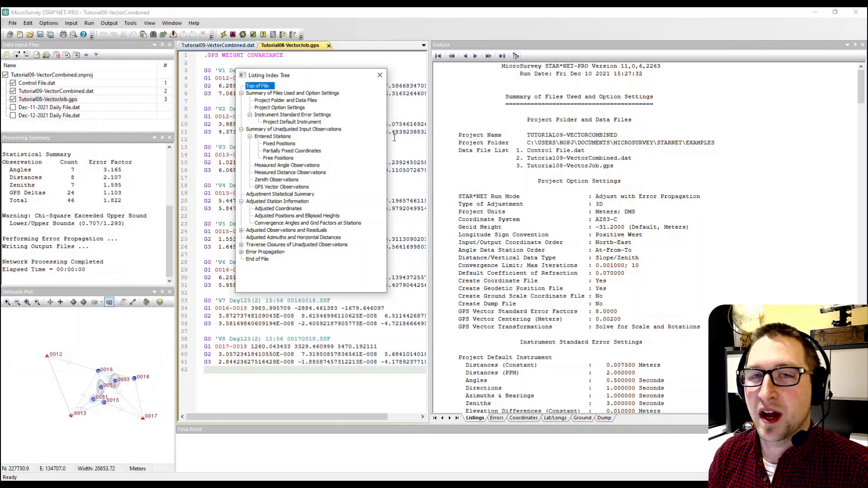
- Start Auto-Adjust with Max Std. Res. 3, 1 outlier per run, 20 max adjustments
click(287, 230)
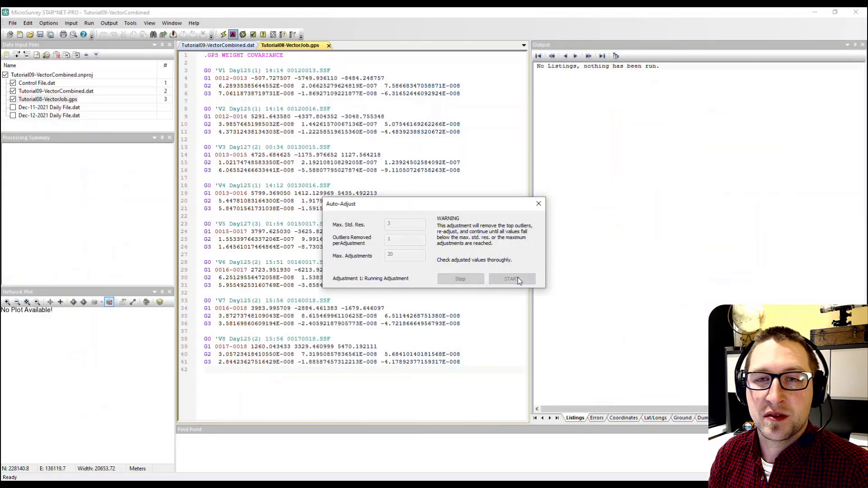
- Show the listing's Auto-Adjustment Observations Removed section with the removed angle
click(510, 279)
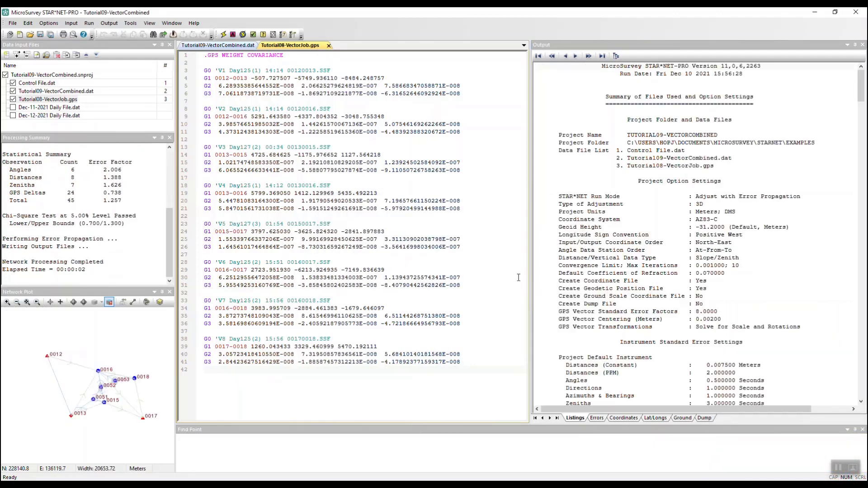
click(616, 56)
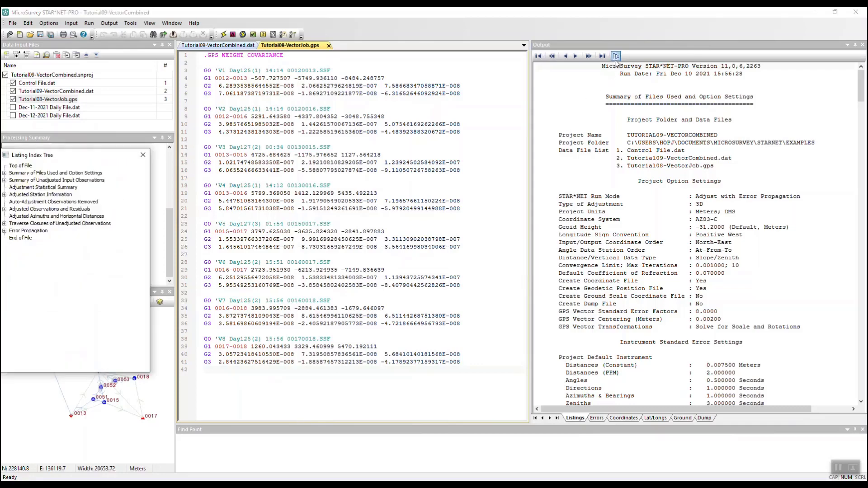
click(53, 201)
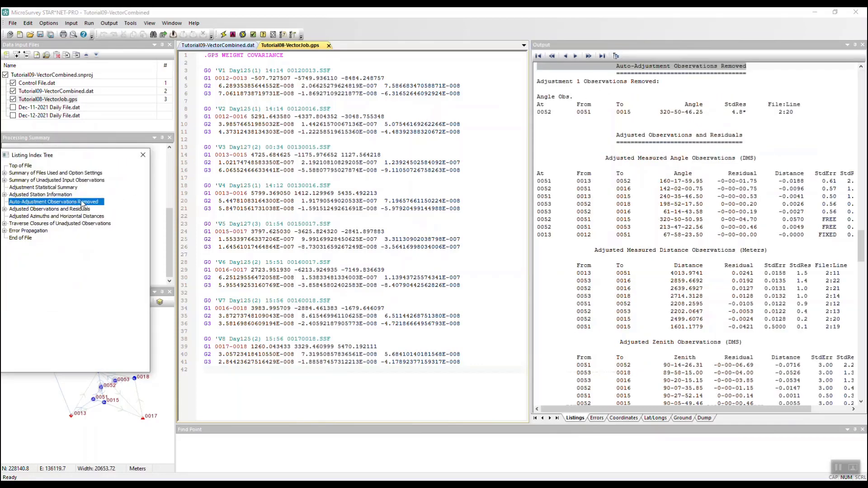